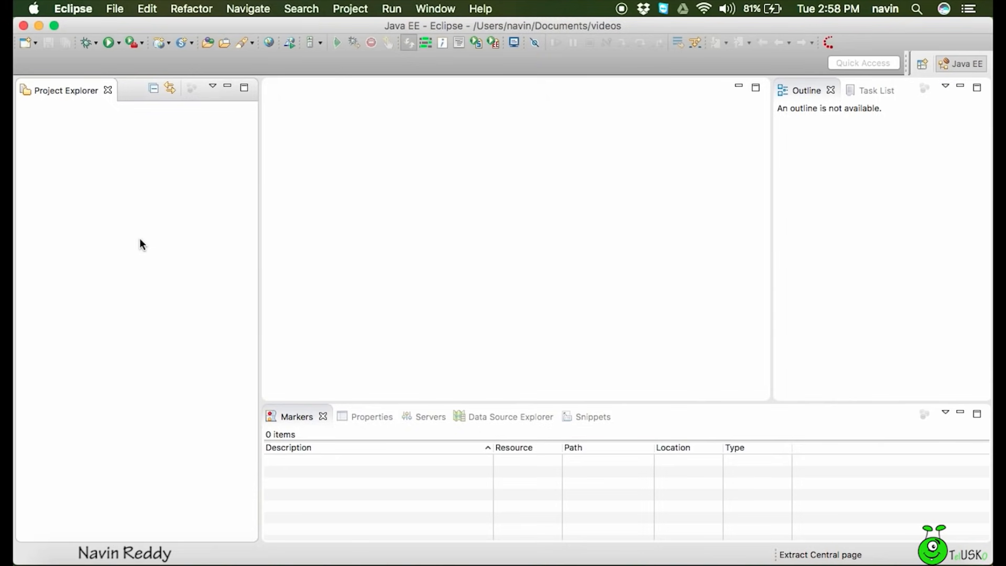
pyautogui.moveTo(130, 326)
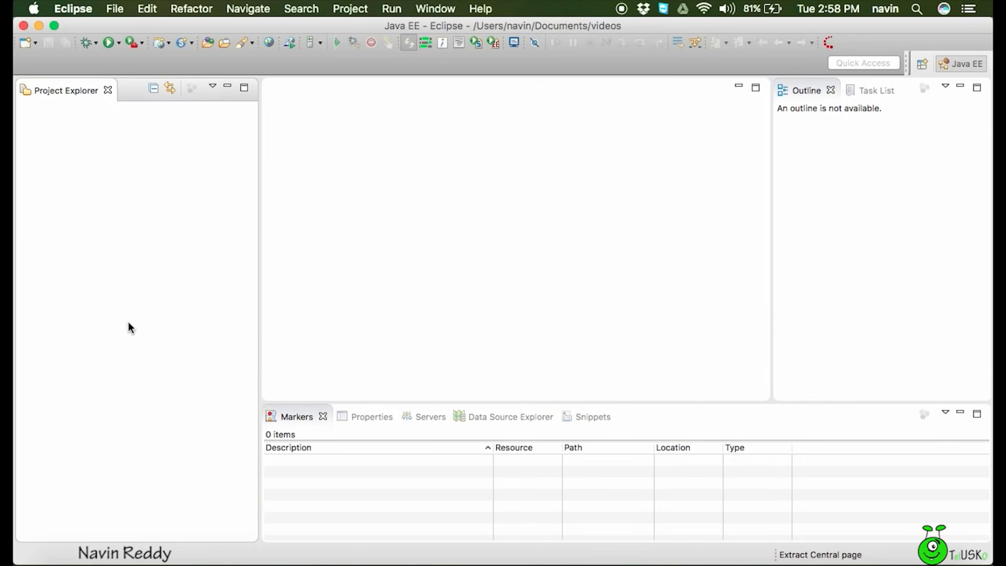
pyautogui.moveTo(82, 254)
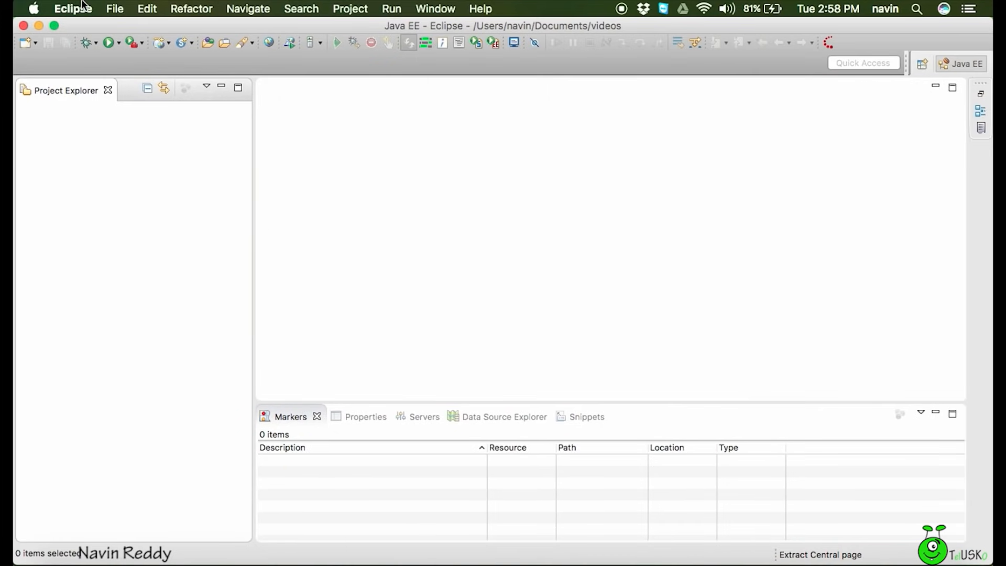
pyautogui.click(114, 9)
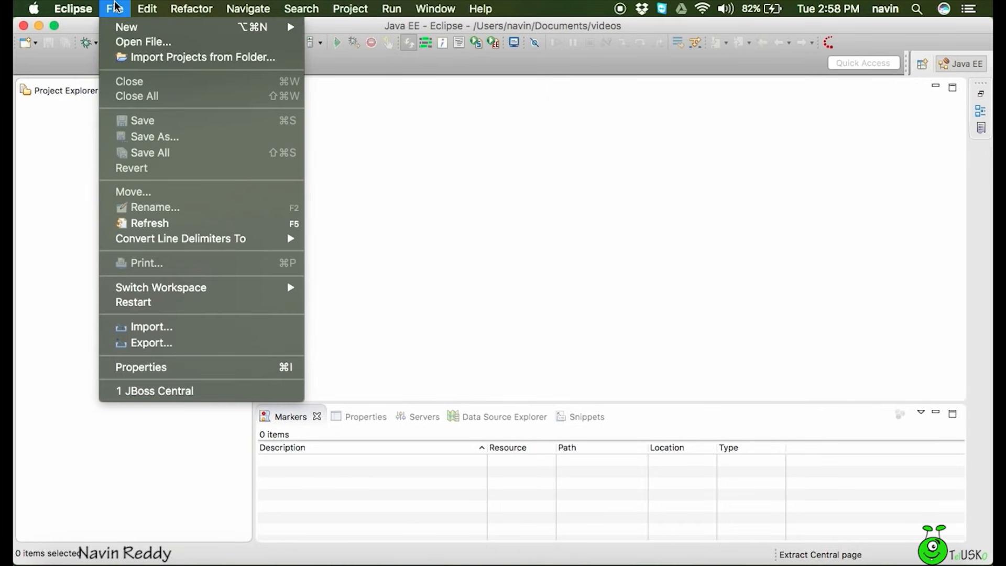
pyautogui.click(190, 9)
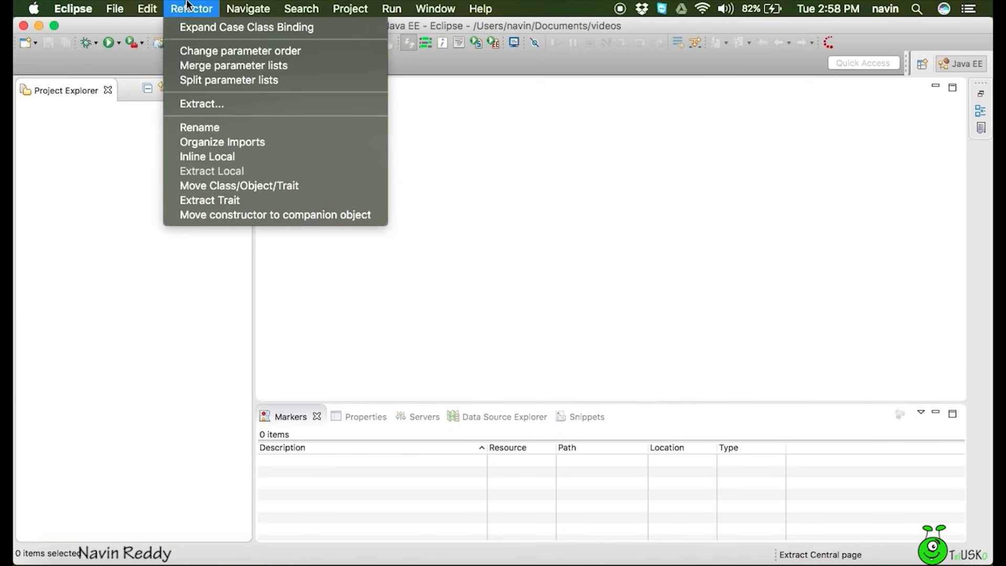
pyautogui.click(301, 8)
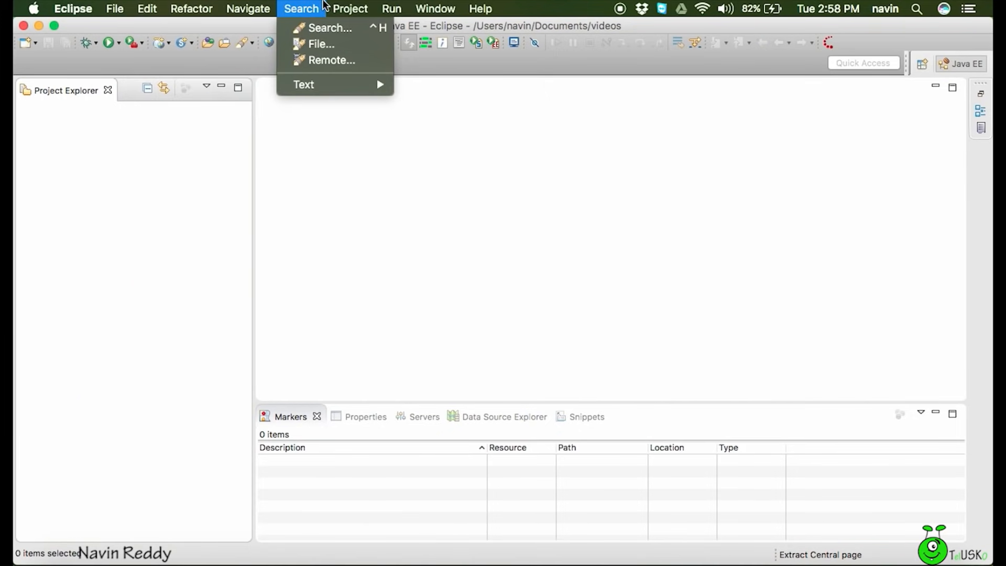
pyautogui.click(350, 8)
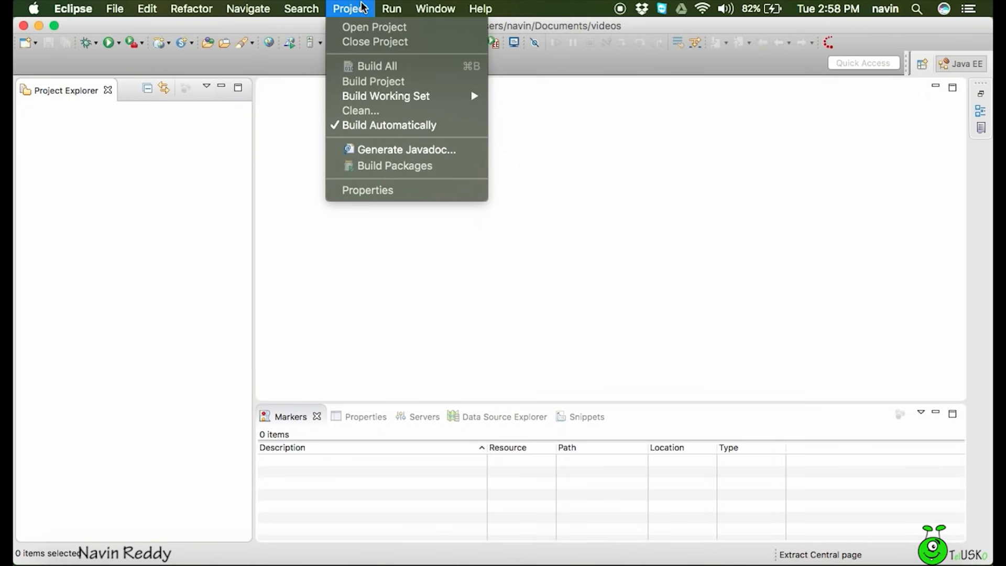
pyautogui.click(435, 8)
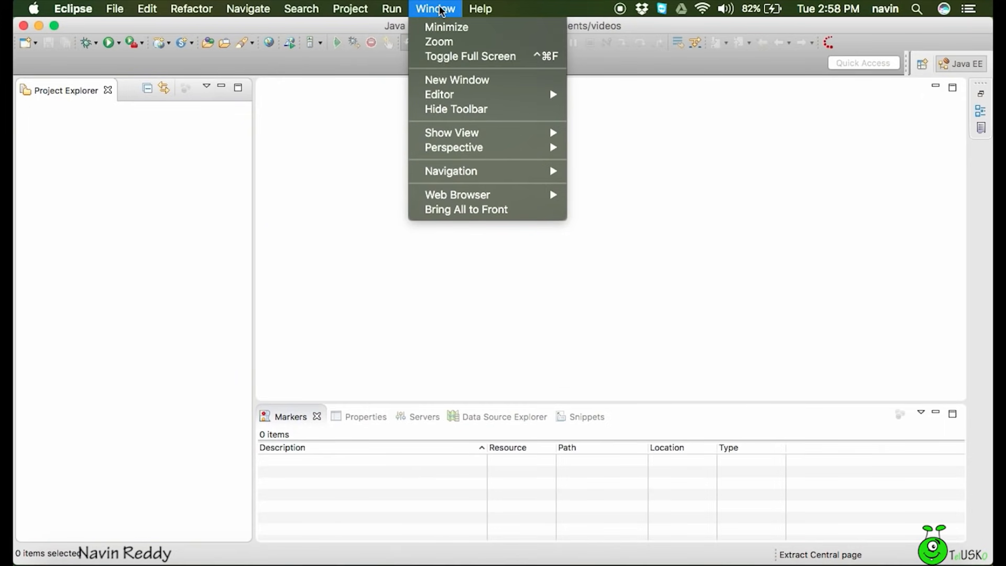
pyautogui.click(480, 9)
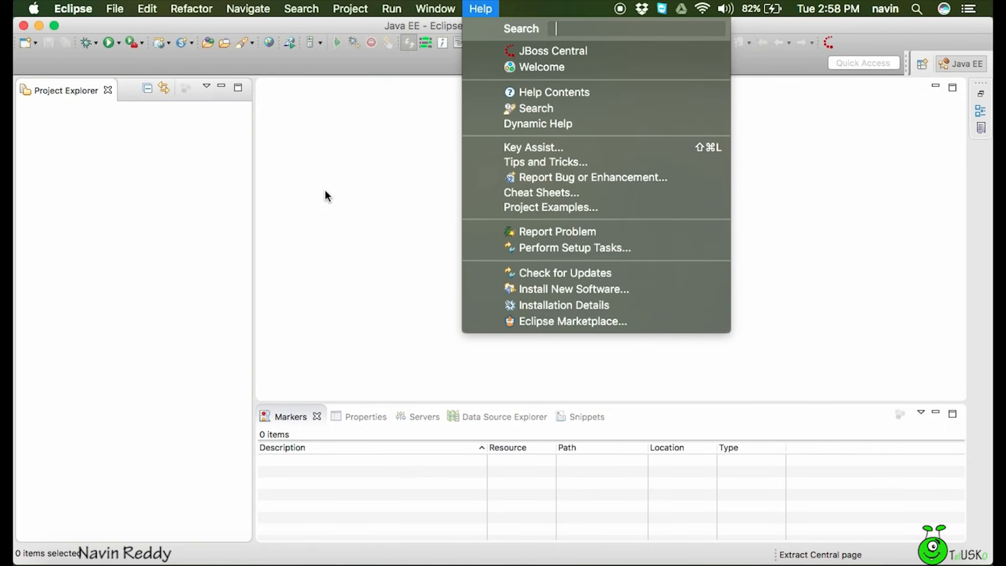
pyautogui.moveTo(572, 248)
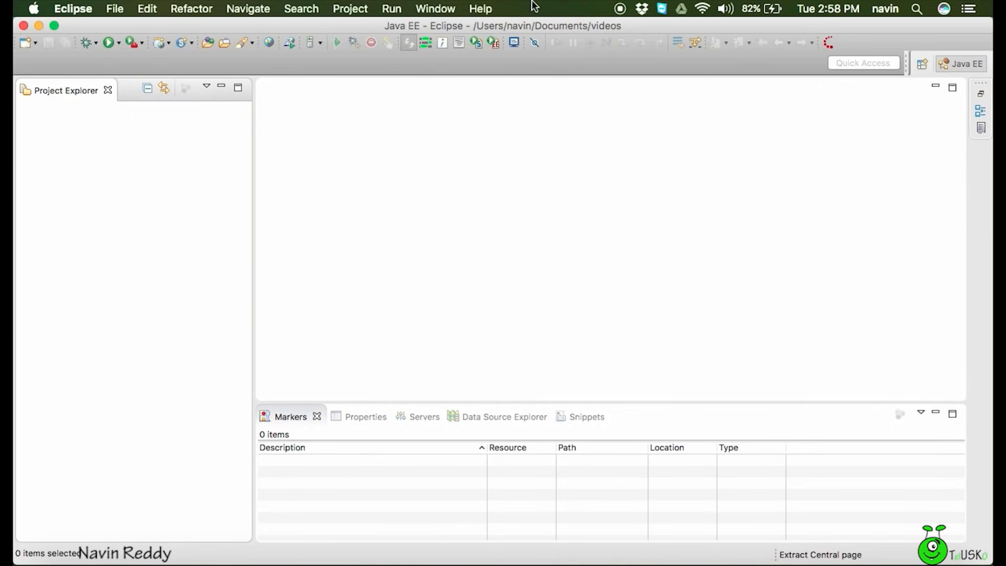
pyautogui.moveTo(482, 145)
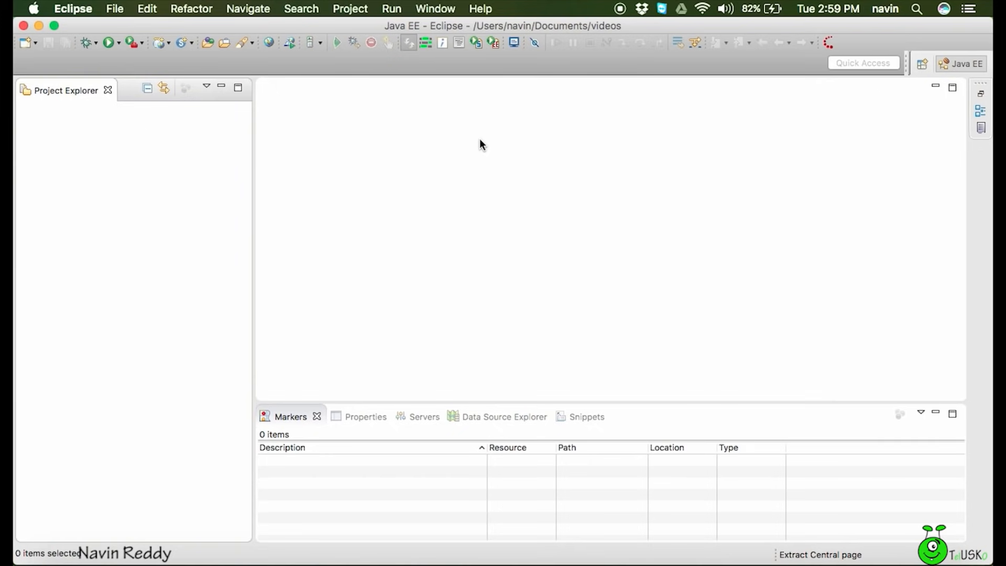
pyautogui.moveTo(927, 76)
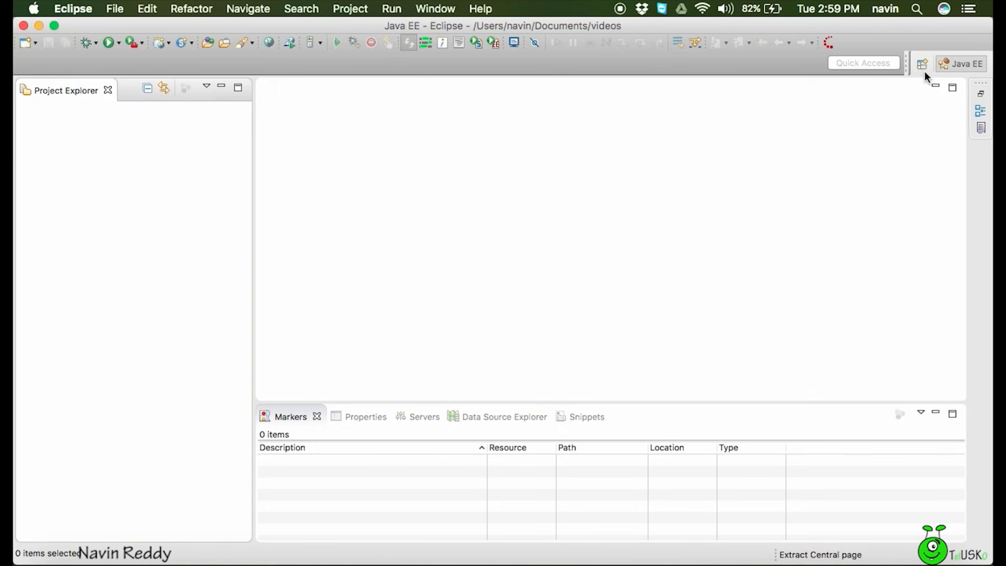
pyautogui.moveTo(922, 63)
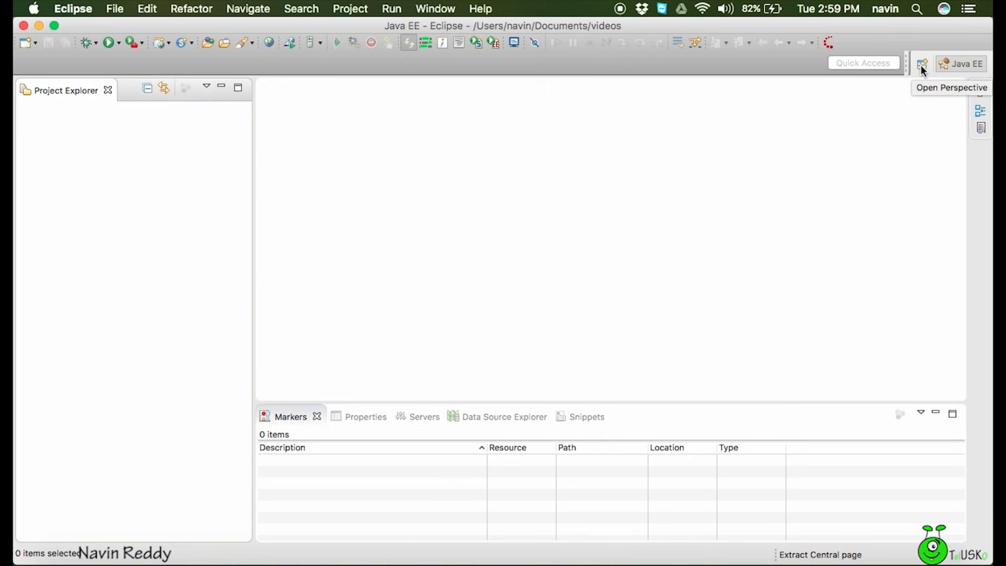
# Open the perspective list and select Java among the available perspectives.
pyautogui.click(922, 63)
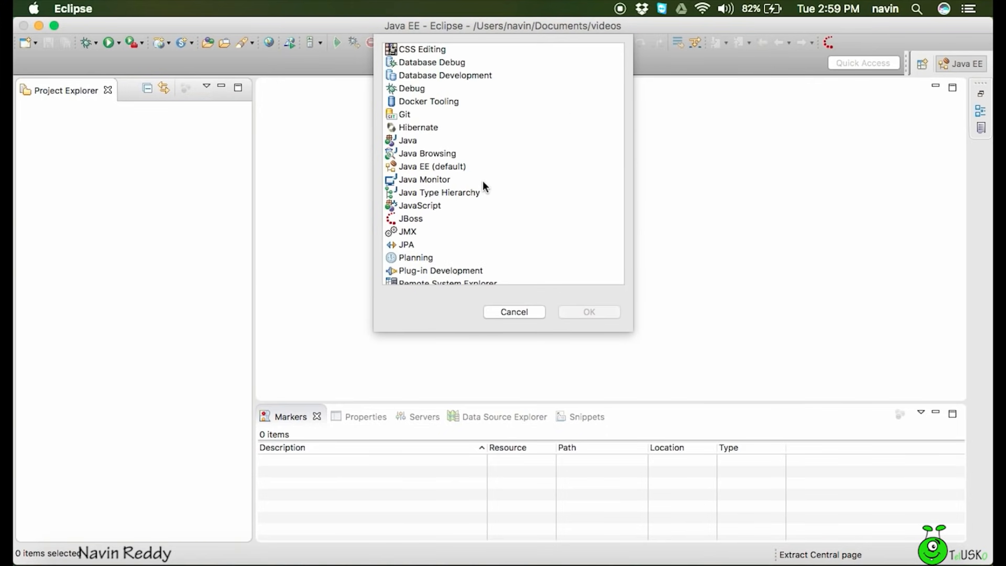
pyautogui.moveTo(501, 108)
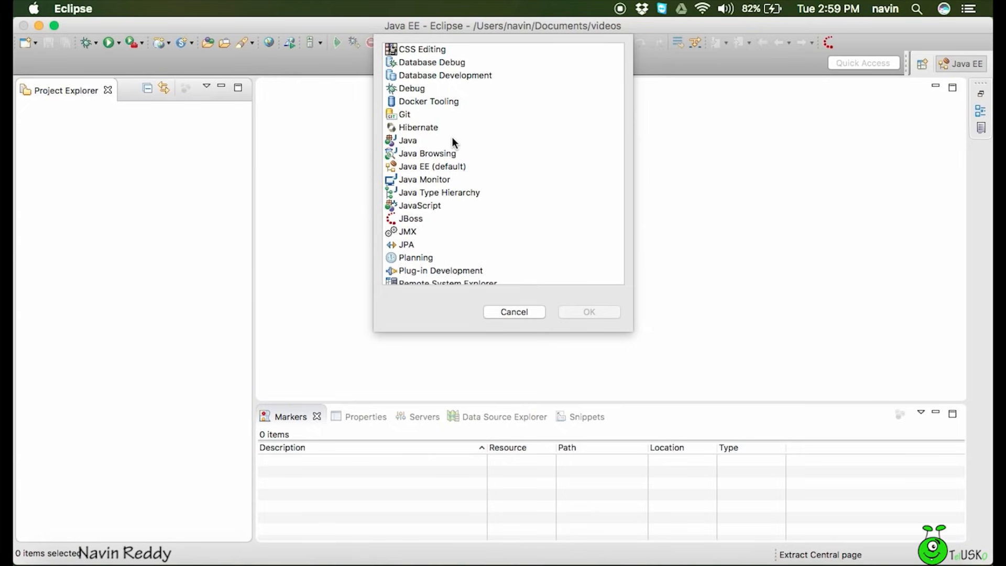
pyautogui.moveTo(397, 141)
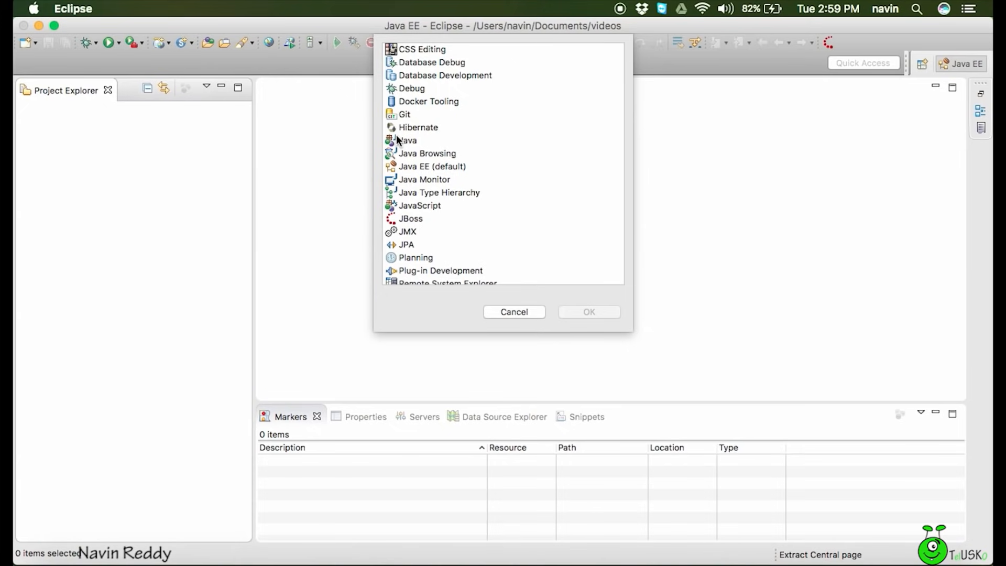
pyautogui.click(407, 140)
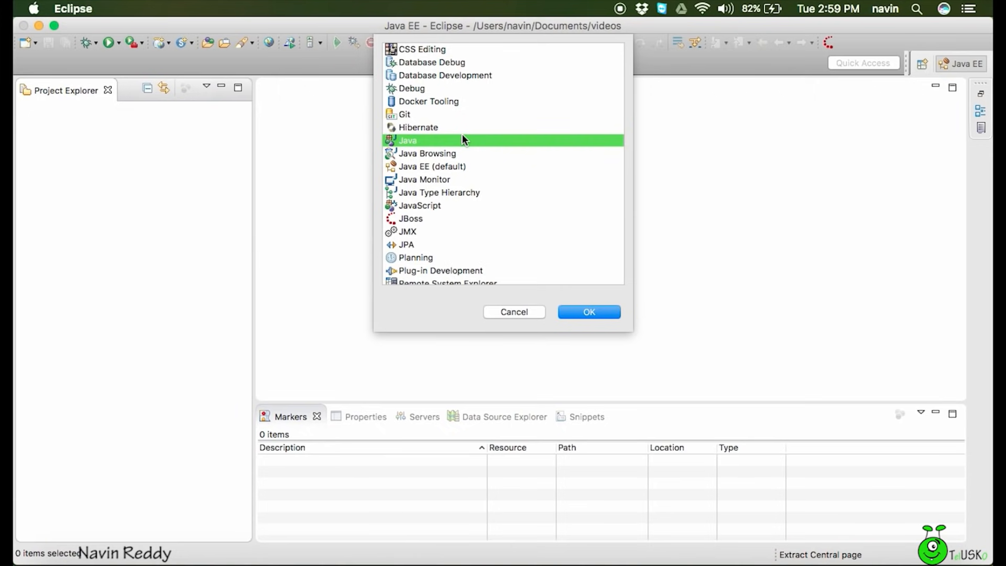
pyautogui.moveTo(451, 170)
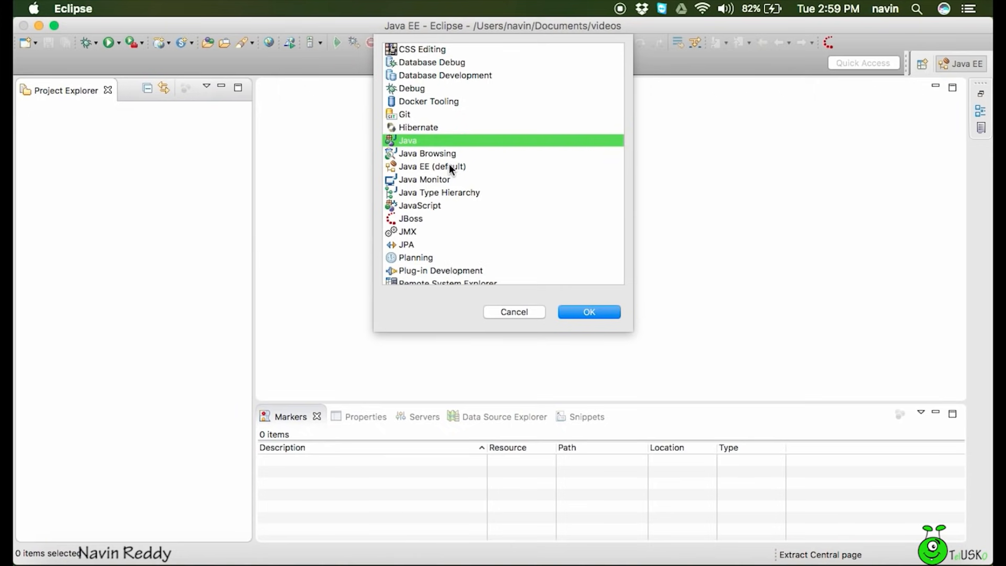
pyautogui.click(431, 166)
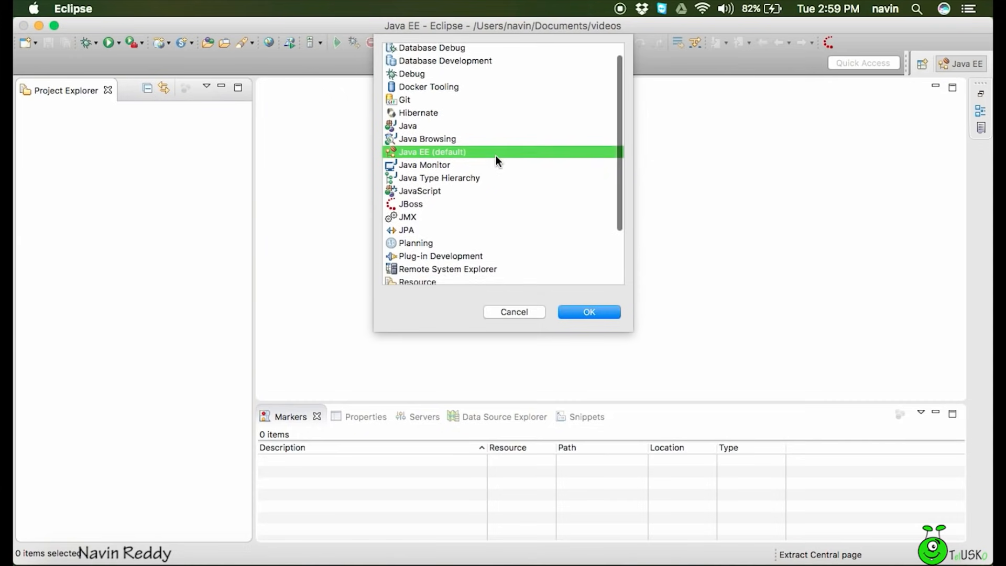
pyautogui.scroll(-3)
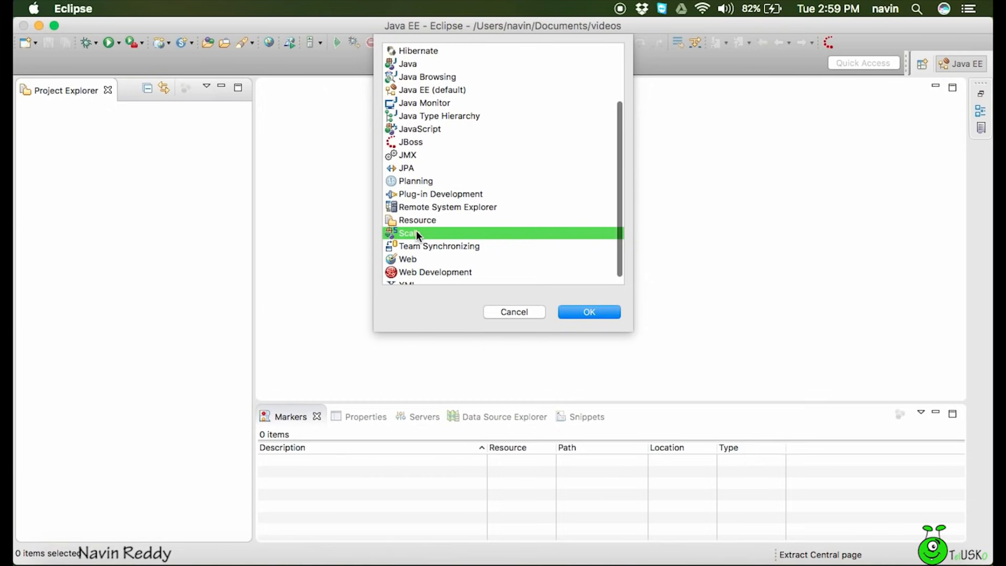
pyautogui.moveTo(494, 217)
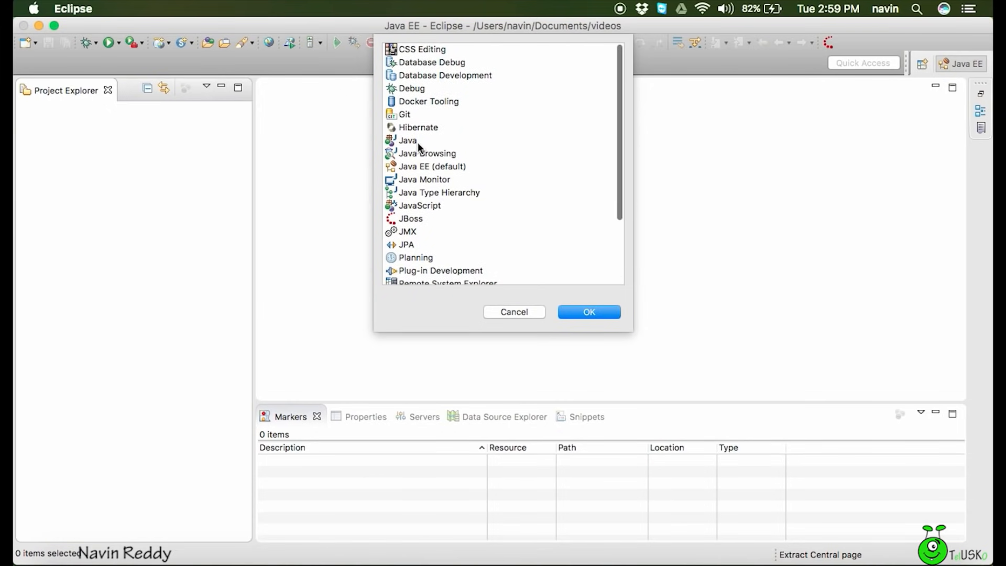
pyautogui.click(408, 139)
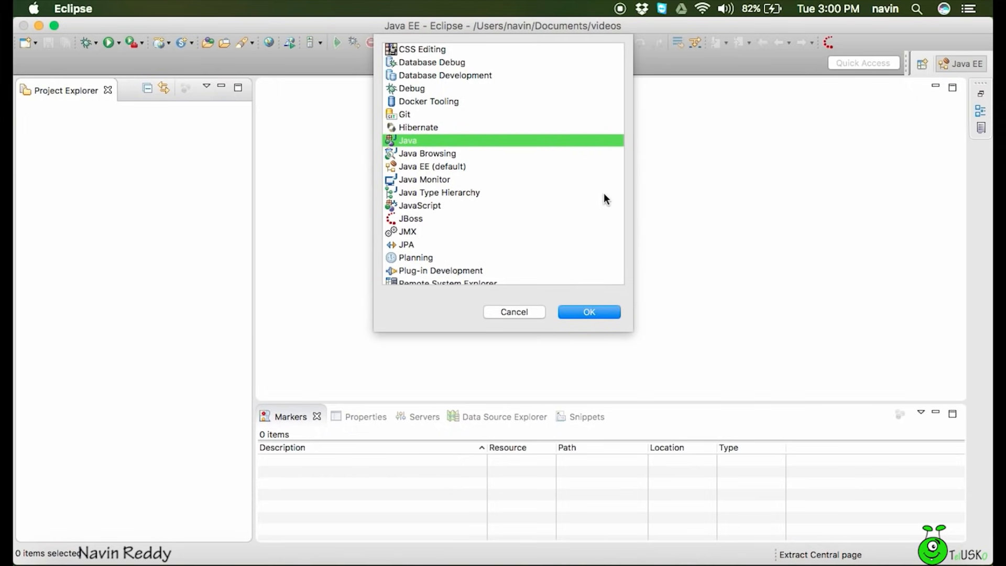
pyautogui.moveTo(585, 303)
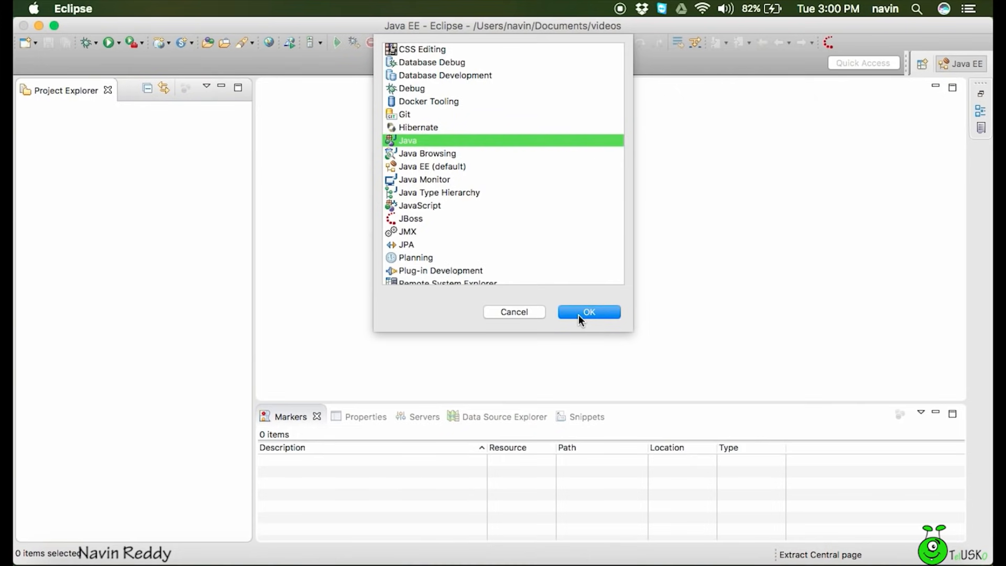
pyautogui.click(588, 312)
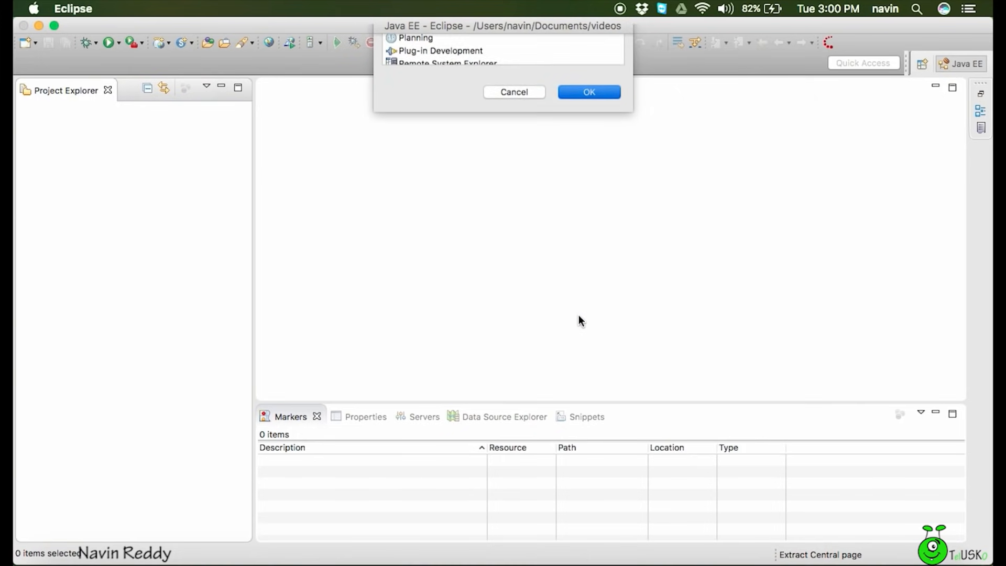
# Confirm the Java perspective so the workbench switches from Java EE.
pyautogui.click(588, 92)
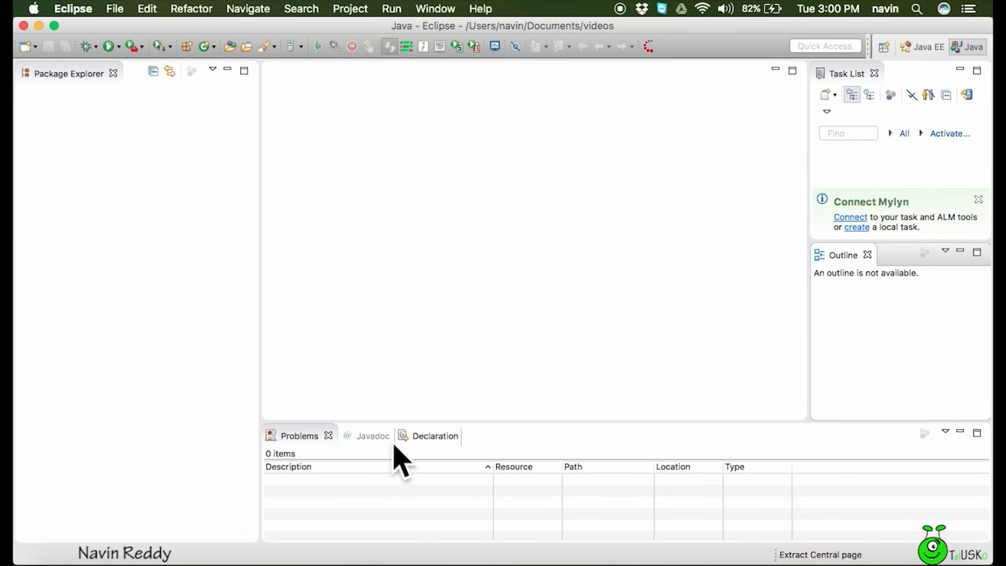
pyautogui.moveTo(465, 447)
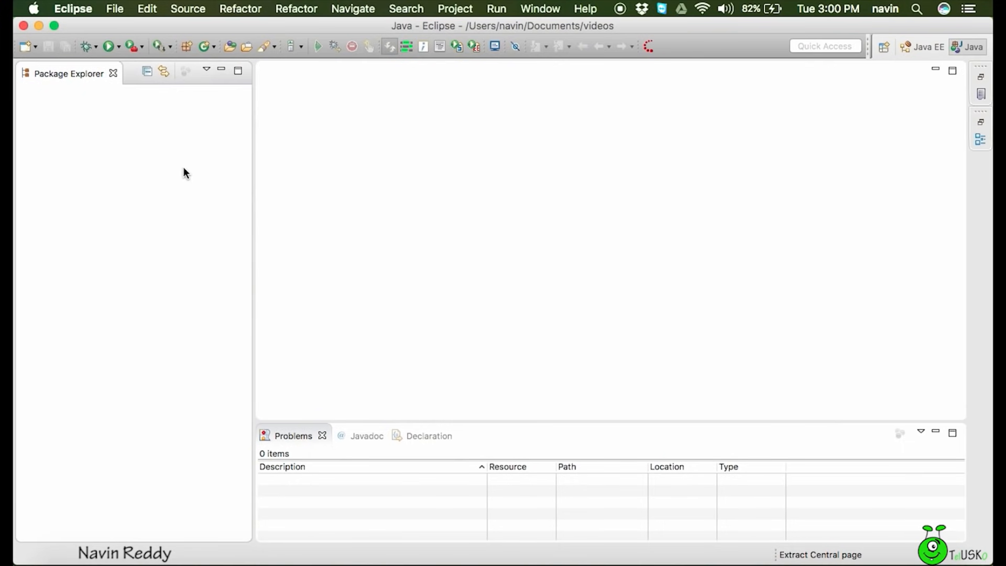
pyautogui.moveTo(159, 172)
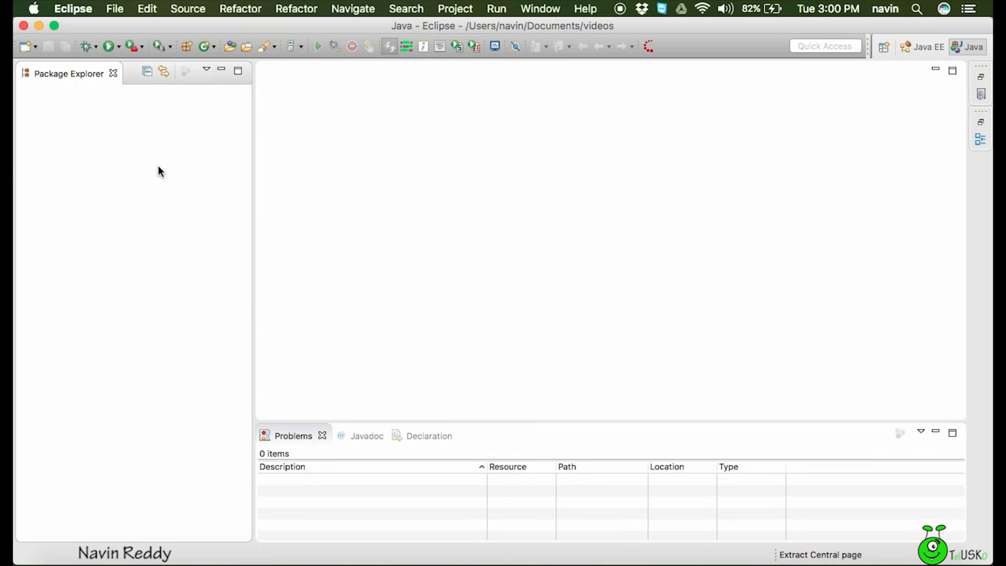
# Create the Java project 'OnlineVideos' from Package Explorer with default settings.
pyautogui.rightClick(160, 171)
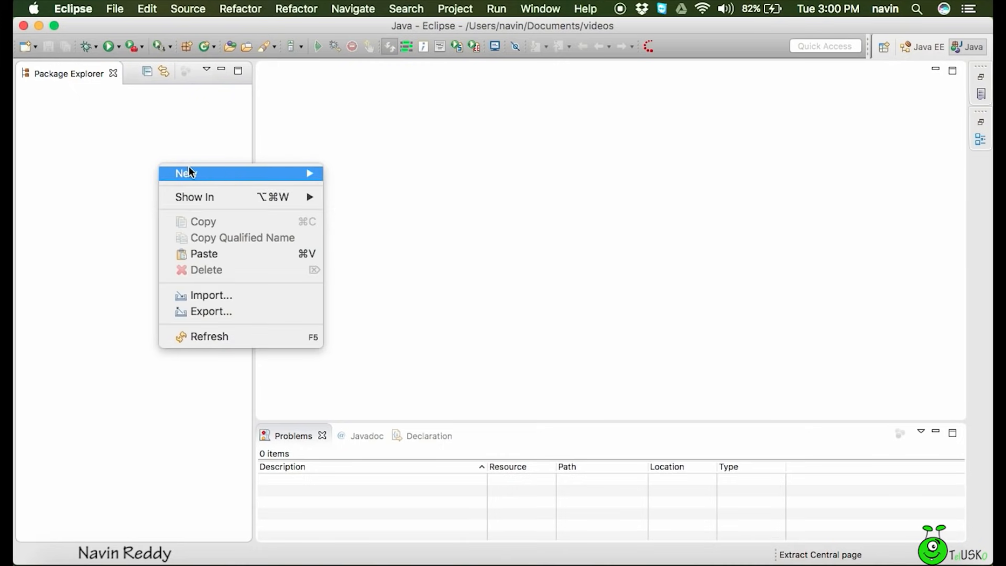
pyautogui.moveTo(186, 173)
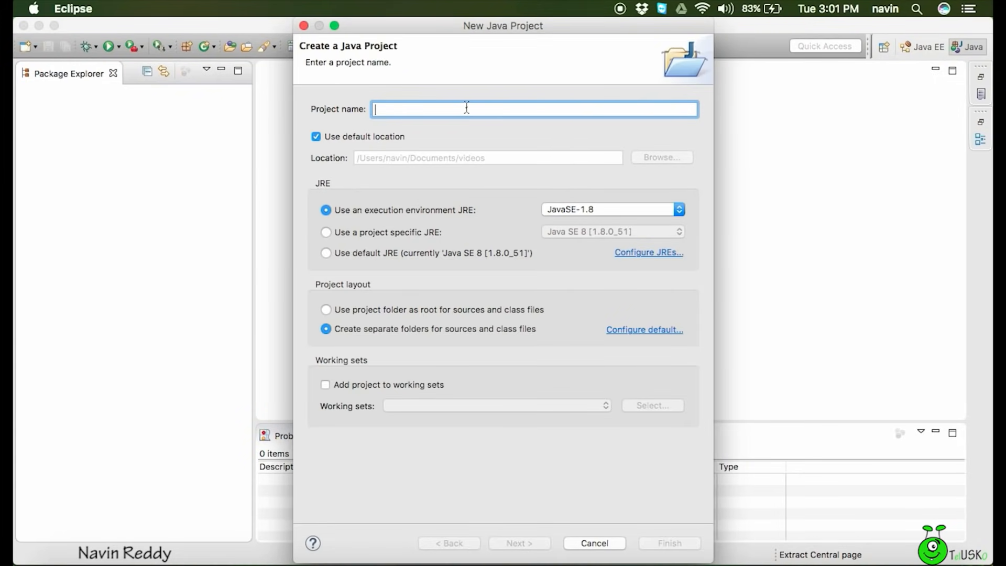
pyautogui.write('OnlineVideo')
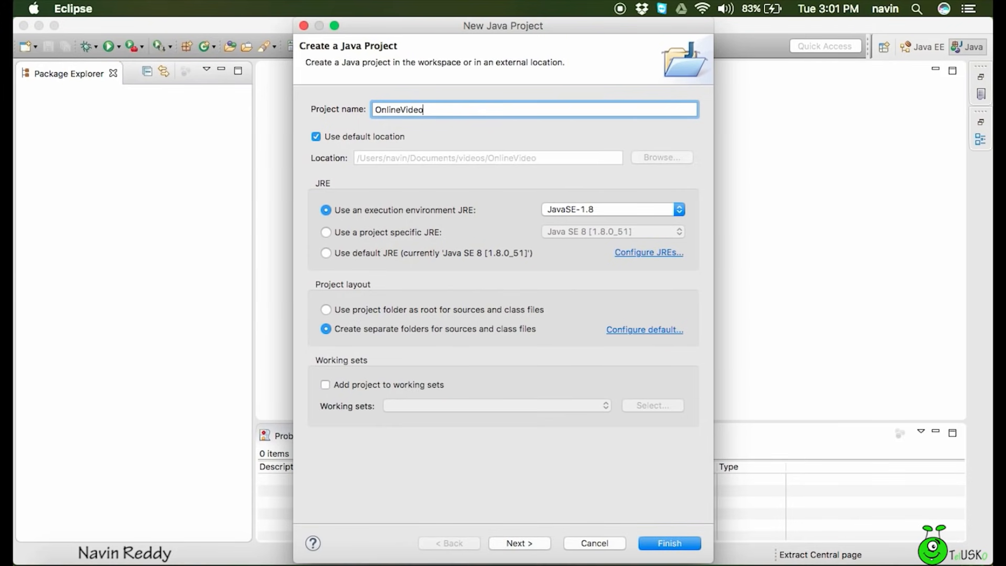
pyautogui.write('s')
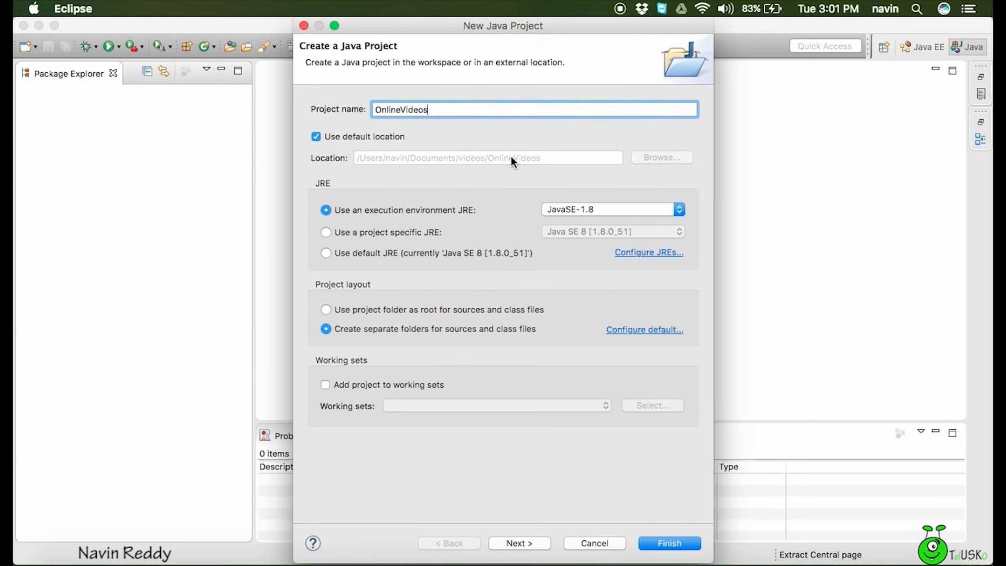
pyautogui.moveTo(427, 165)
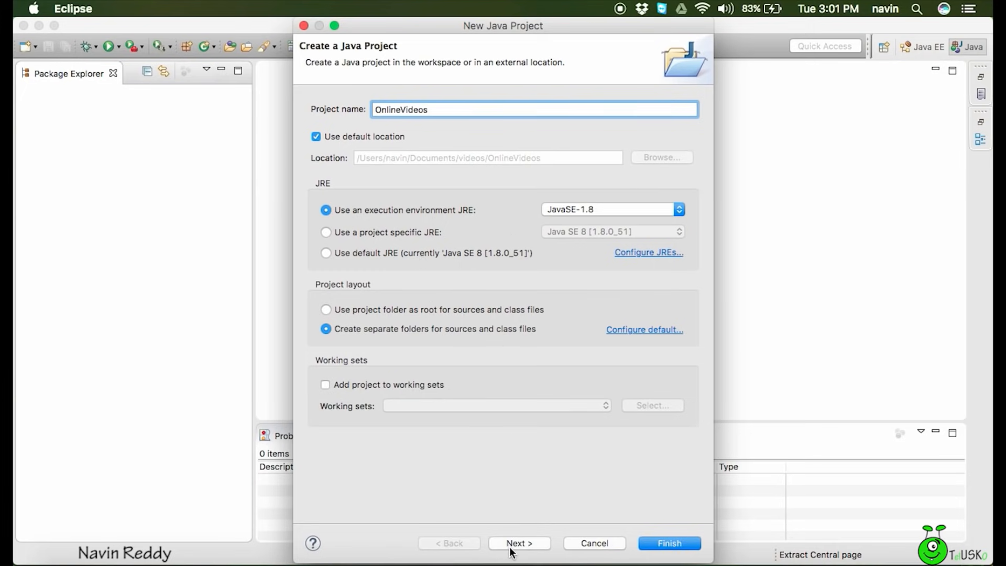
pyautogui.click(518, 543)
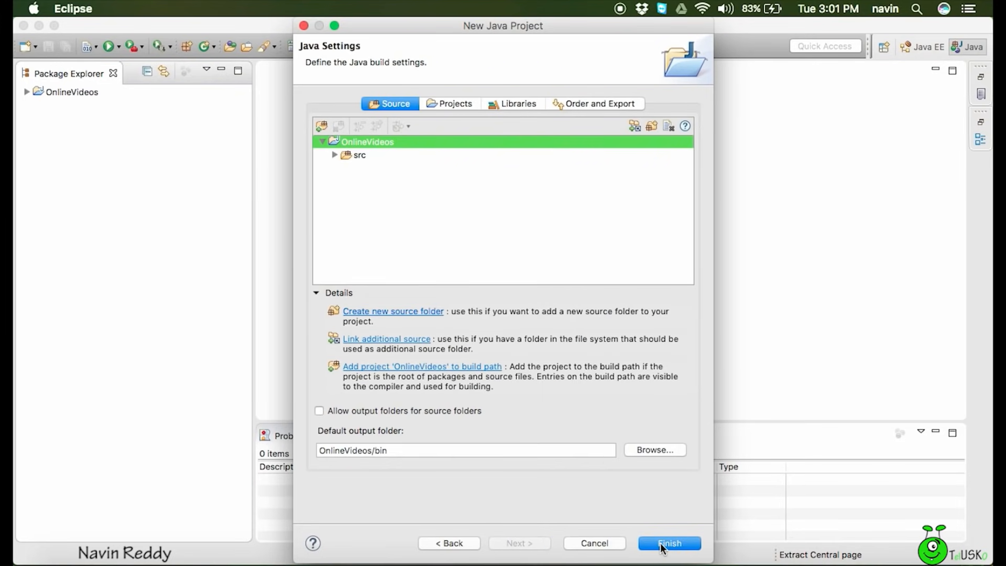
pyautogui.click(668, 542)
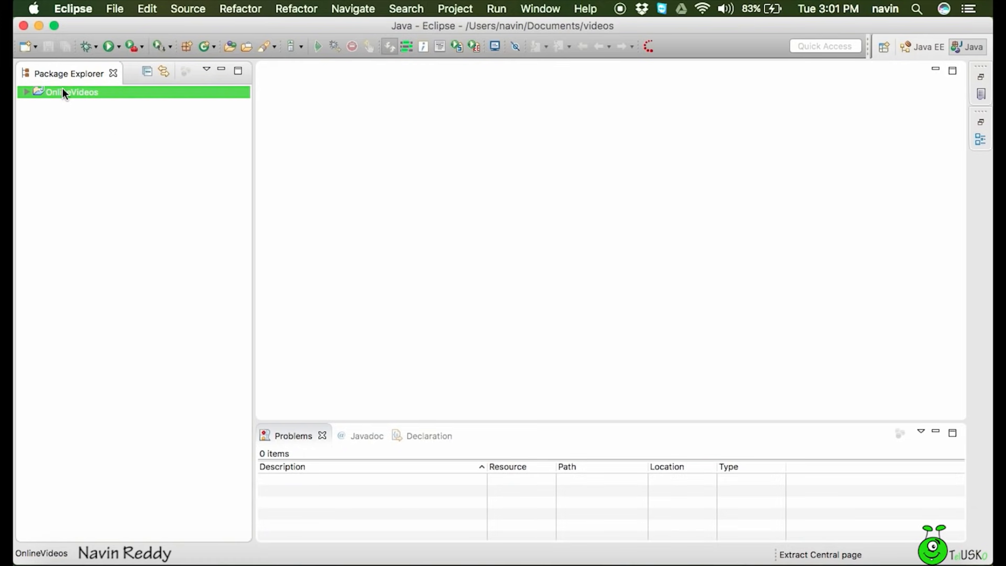
# Expand OnlineVideos in Package Explorer and select its src folder.
pyautogui.click(26, 92)
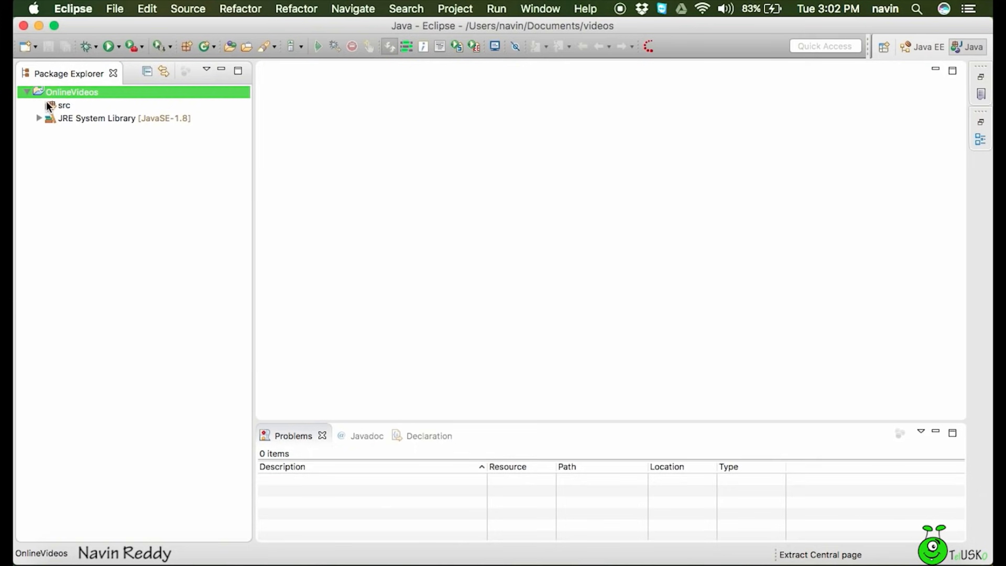
pyautogui.click(63, 105)
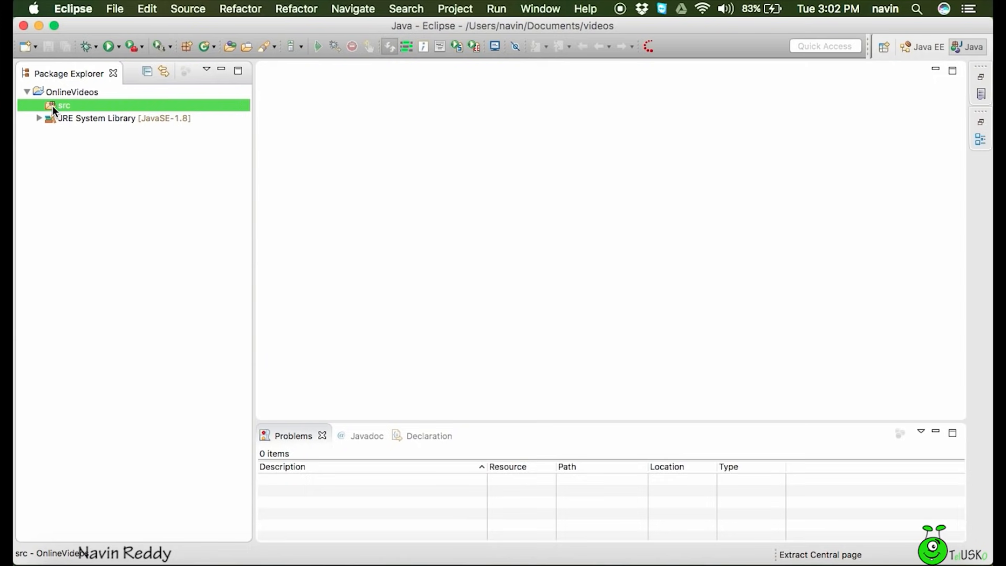
pyautogui.moveTo(518, 357)
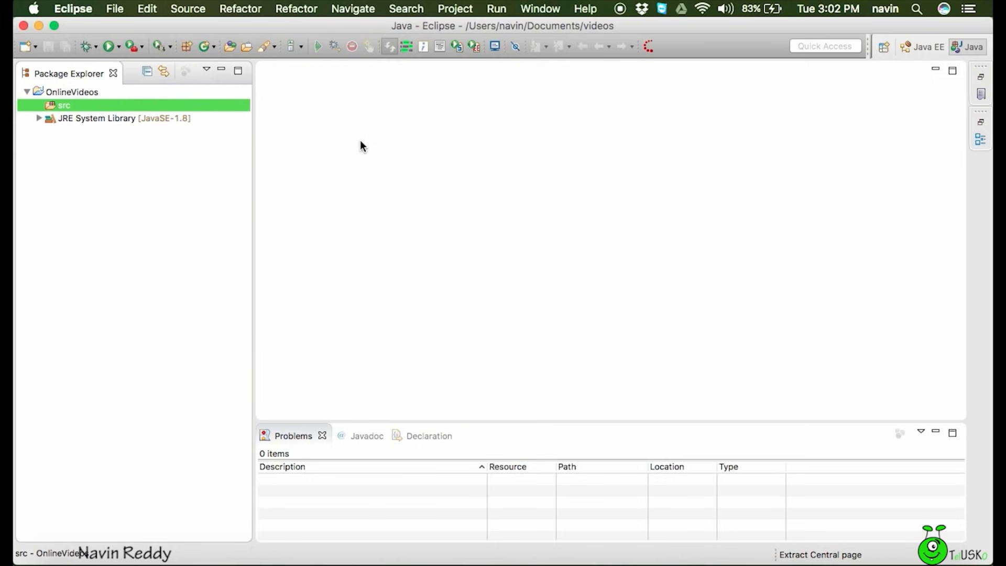
# Create the class 'FirstCode' under src in the default package.
pyautogui.rightClick(63, 106)
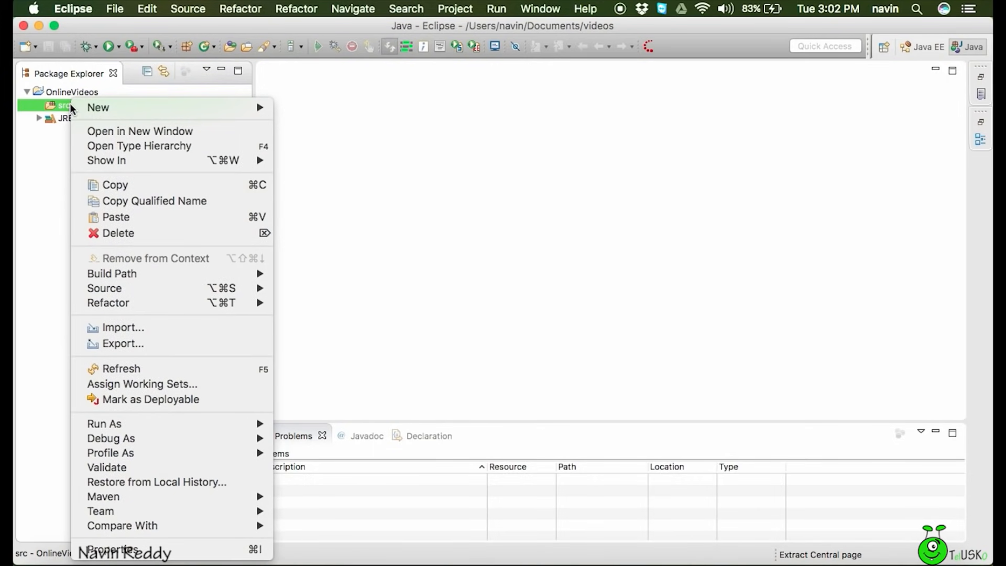
pyautogui.moveTo(98, 107)
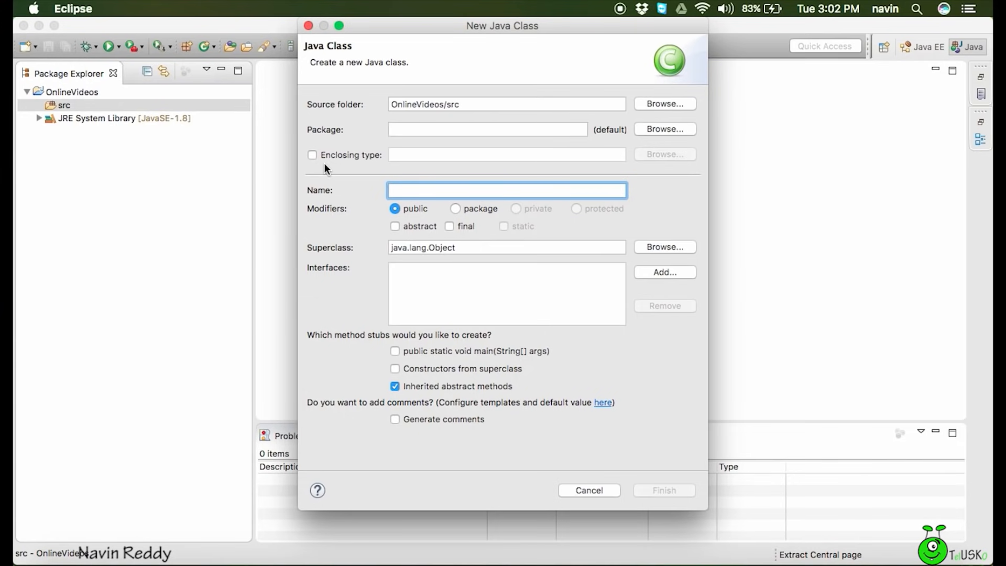
pyautogui.write('F')
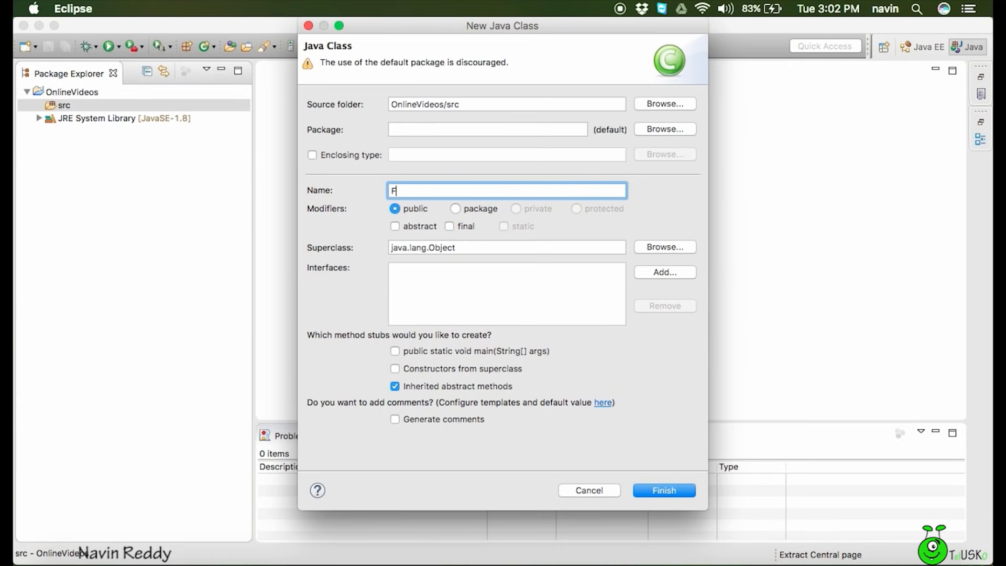
pyautogui.write('irstCode')
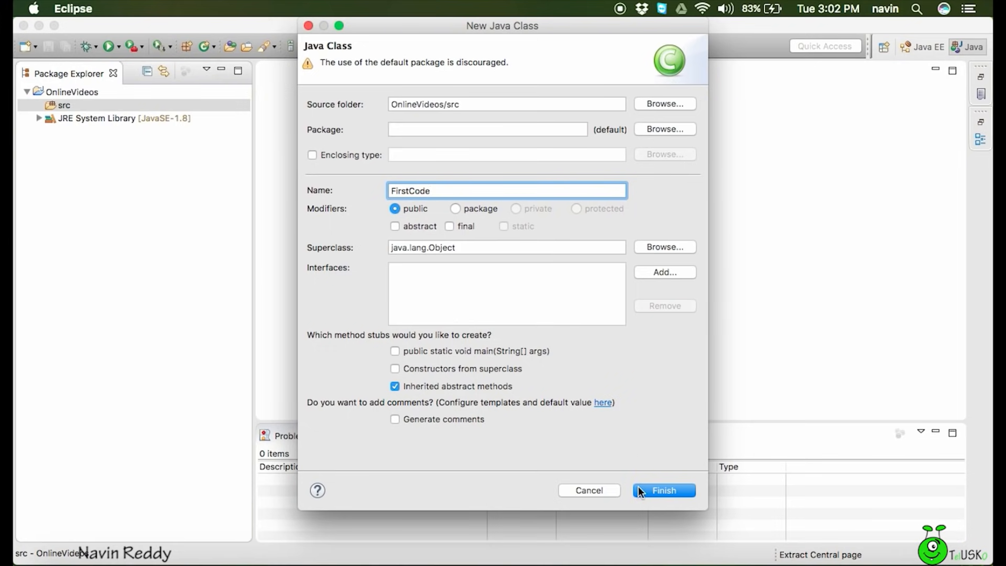
pyautogui.click(663, 490)
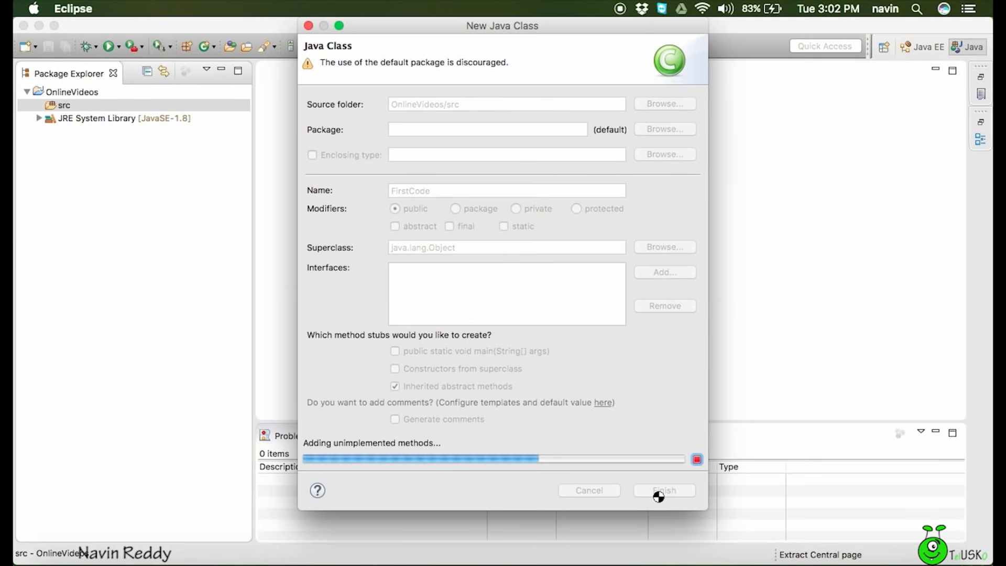
pyautogui.click(664, 491)
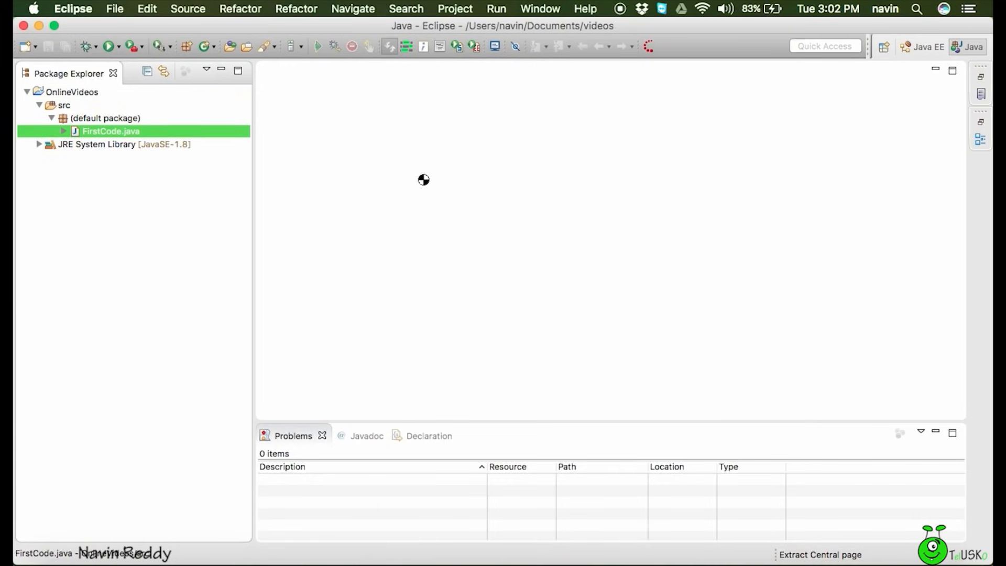
# Open FirstCode.java from Package Explorer in the editor.
pyautogui.doubleClick(111, 131)
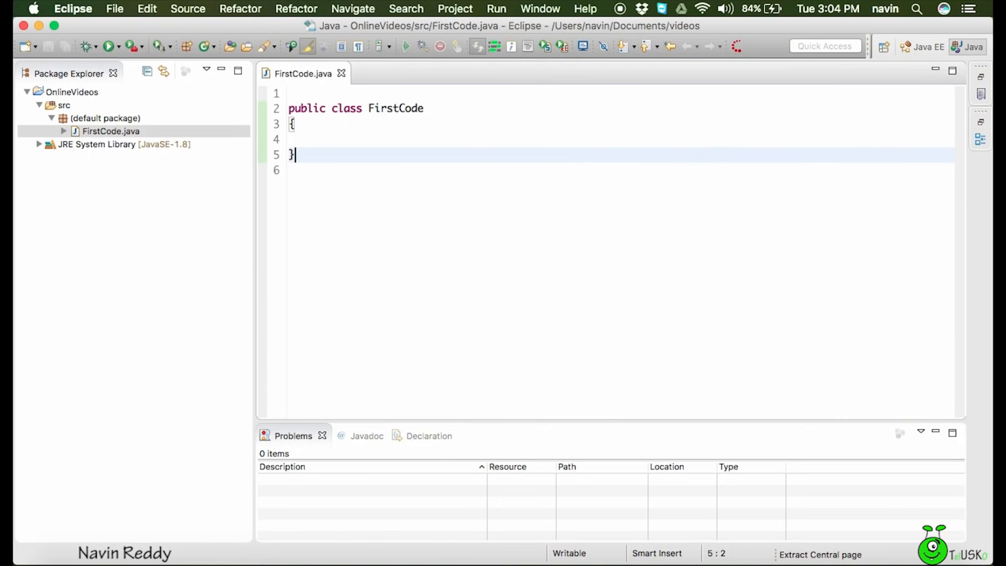
pyautogui.moveTo(112, 52)
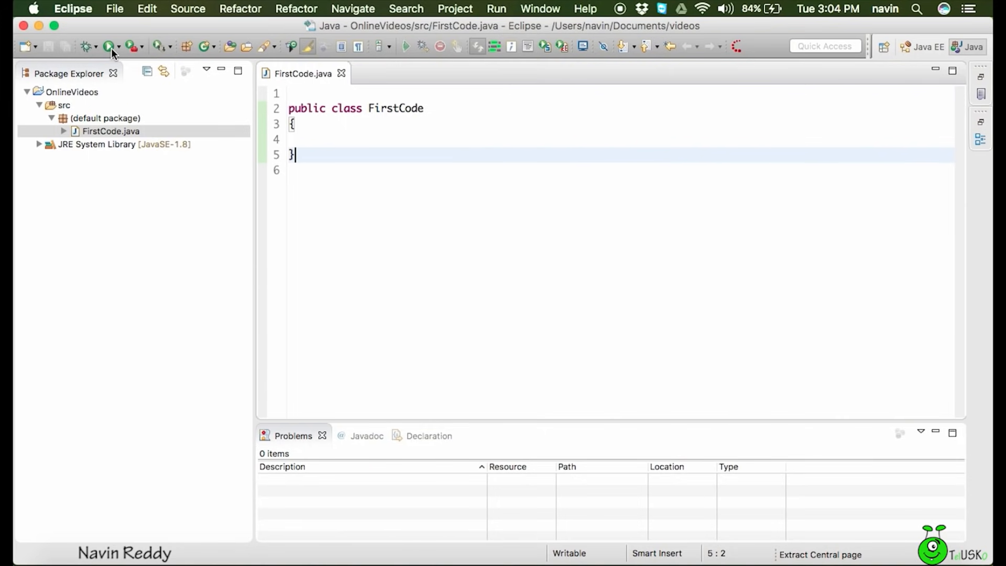